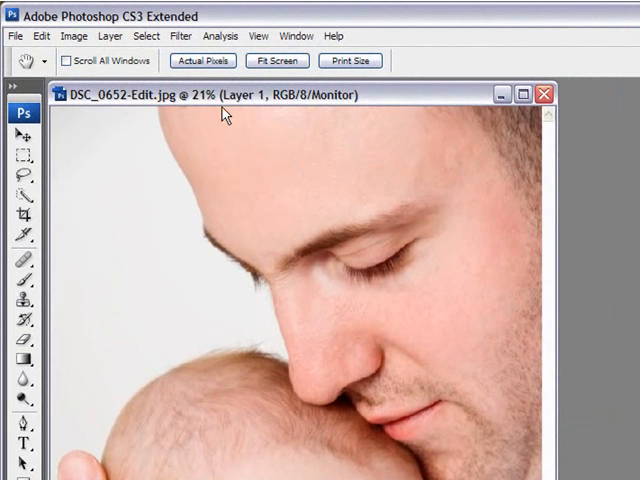
Choose Filter > Other > High Pass for Layer 1 of the portrait
click(180, 36)
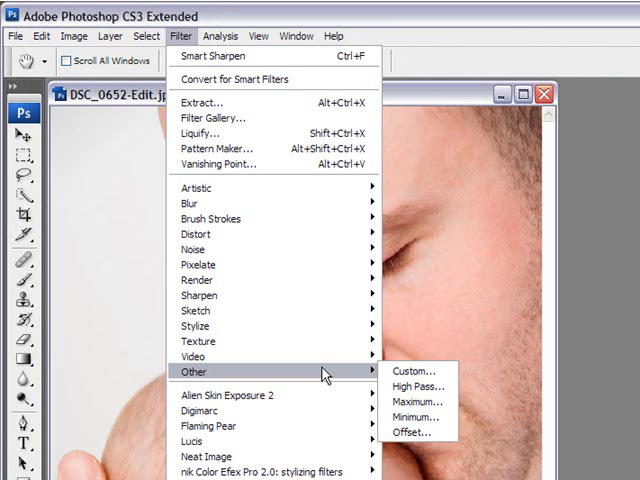
mouse_move(415, 386)
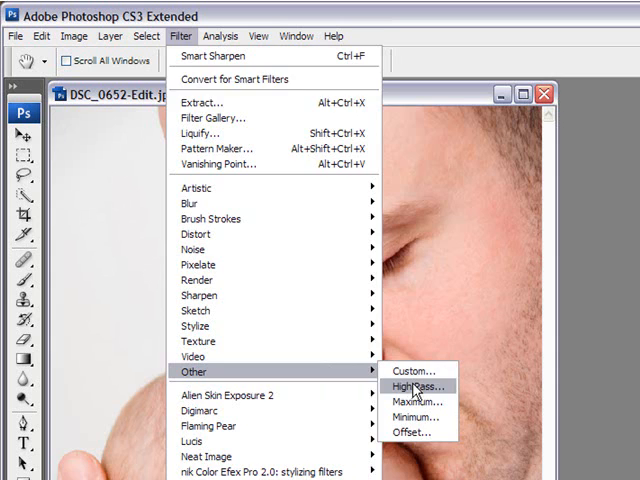
click(411, 385)
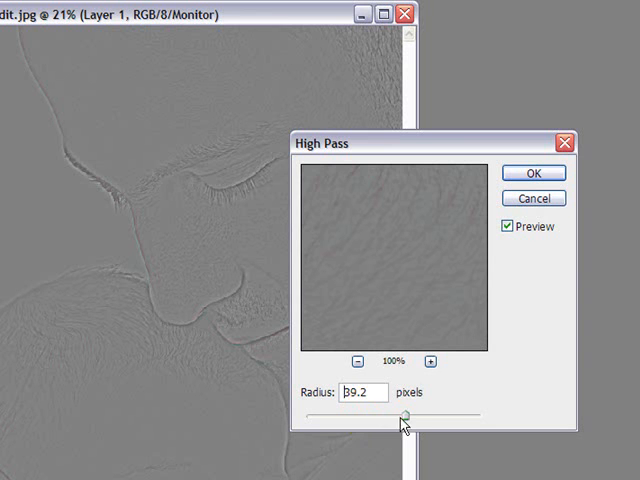
Lower the High Pass radius from a large preview down to about 6.3 pixels and apply it
drag(407, 412, 409, 412)
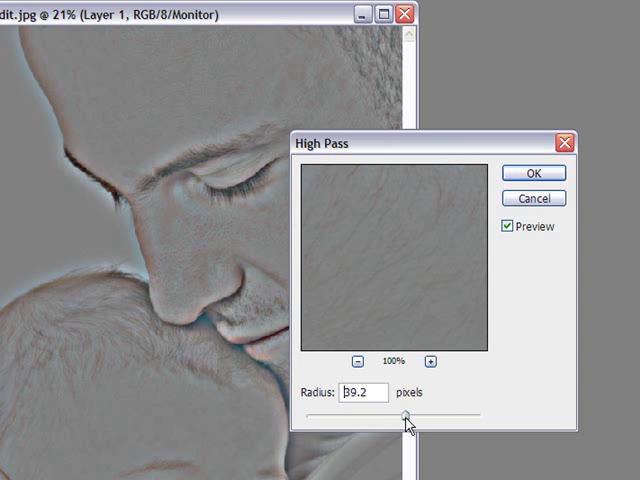
drag(405, 413, 400, 413)
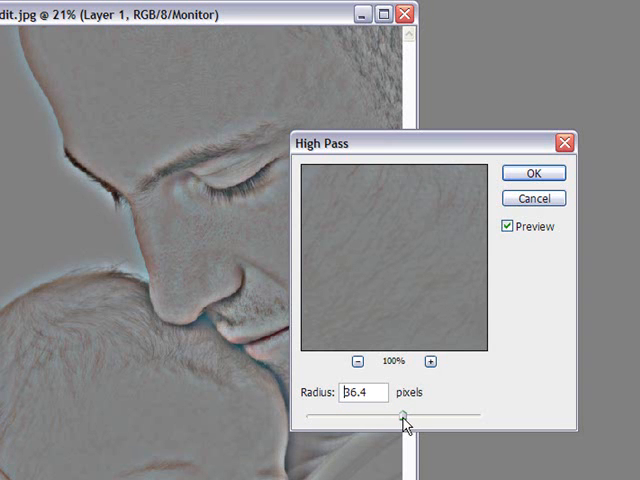
drag(405, 412, 400, 412)
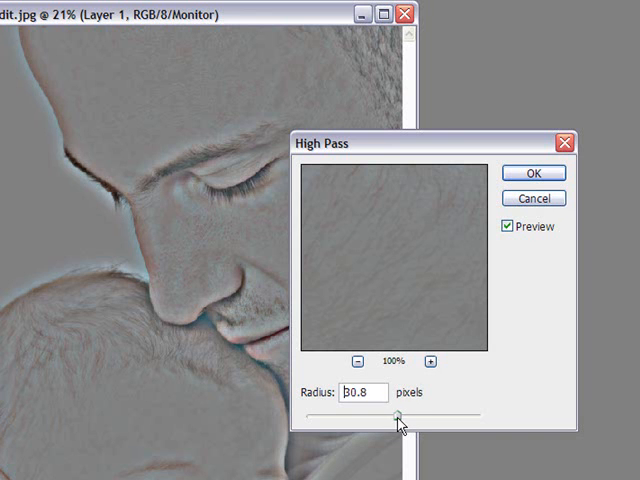
drag(400, 412, 363, 415)
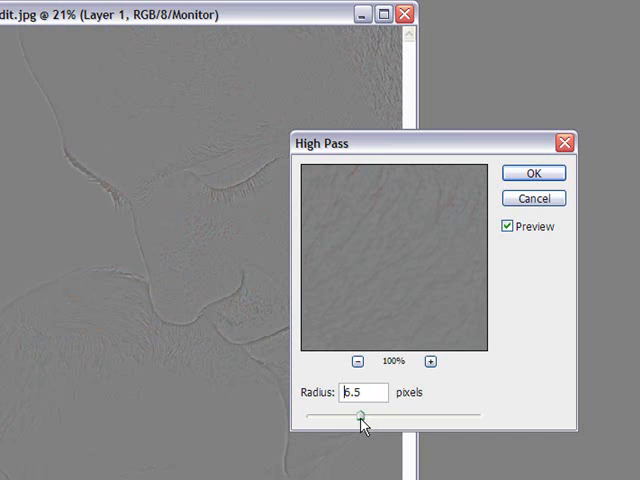
drag(362, 415, 360, 415)
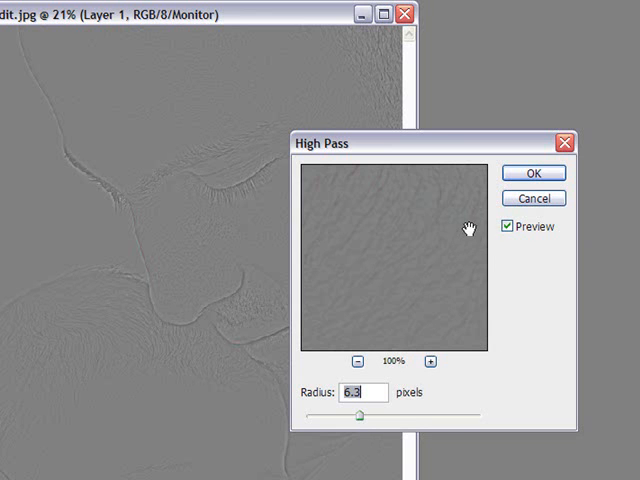
click(534, 172)
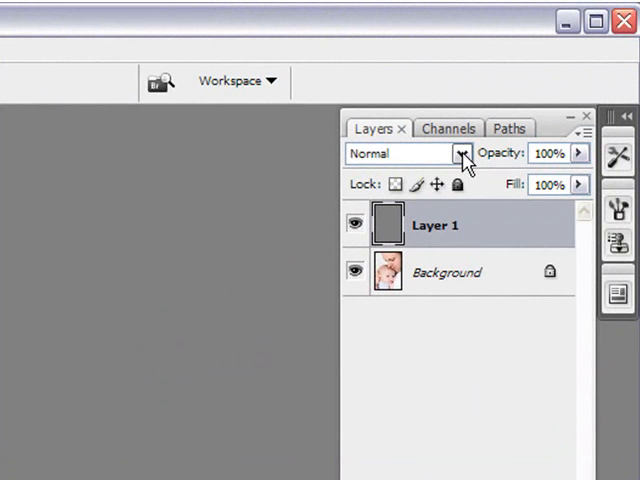
mouse_move(462, 155)
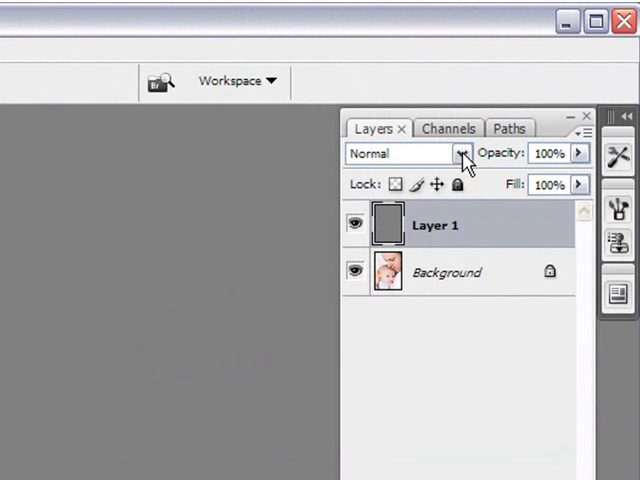
Set Layer 1's blending mode to Overlay so the gray High Pass layer sharpens the photo
click(460, 153)
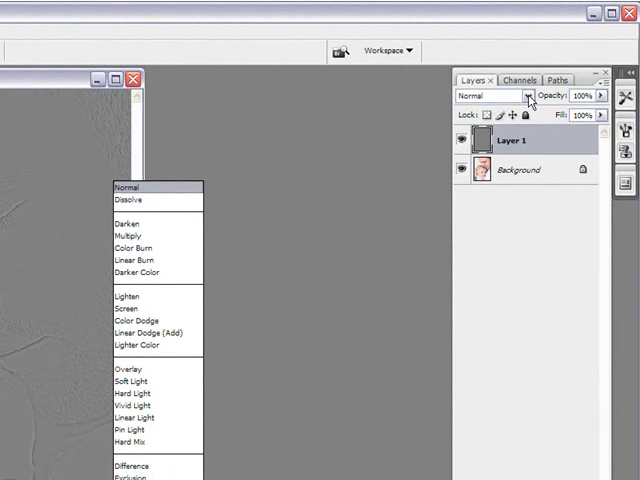
mouse_move(530, 103)
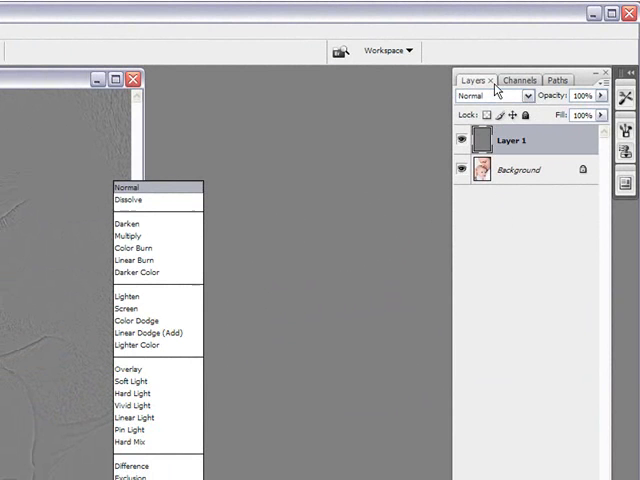
mouse_move(127, 222)
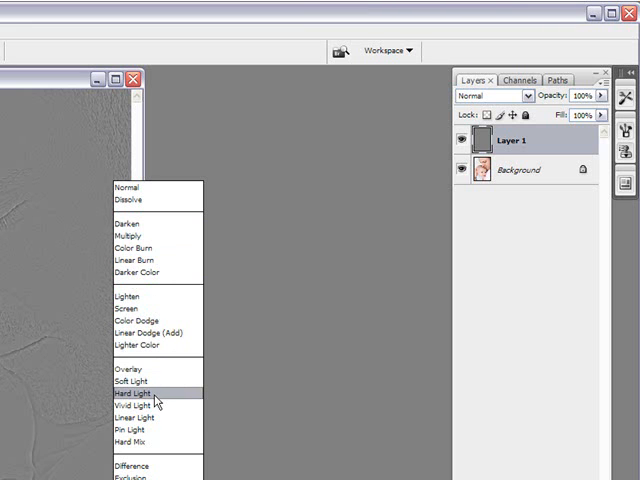
mouse_move(154, 369)
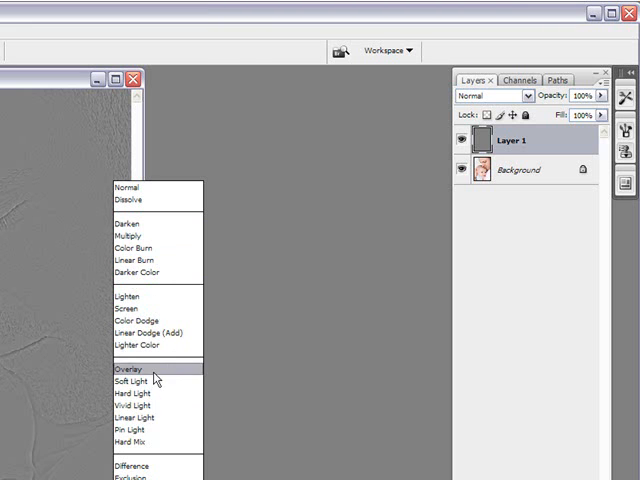
mouse_move(135, 393)
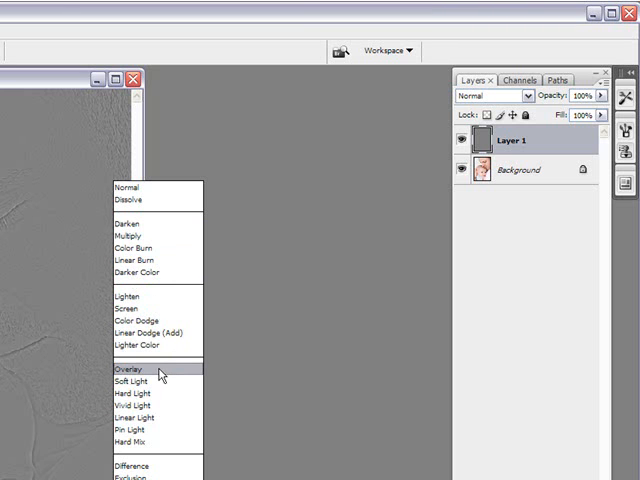
click(127, 369)
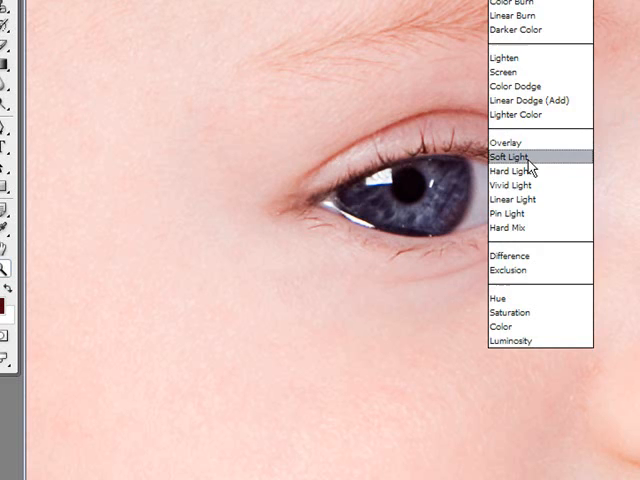
click(510, 157)
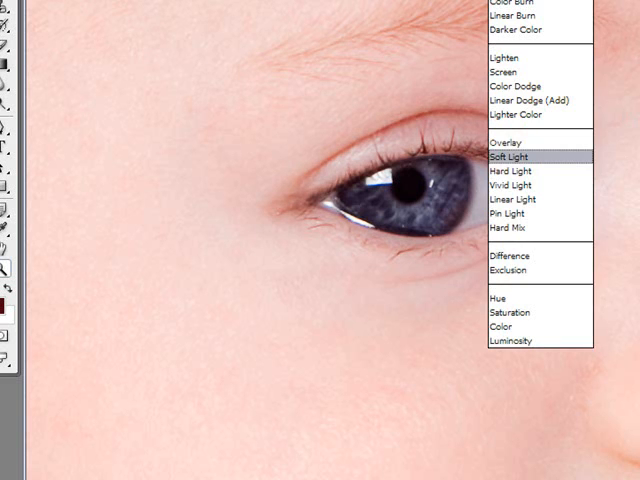
click(513, 154)
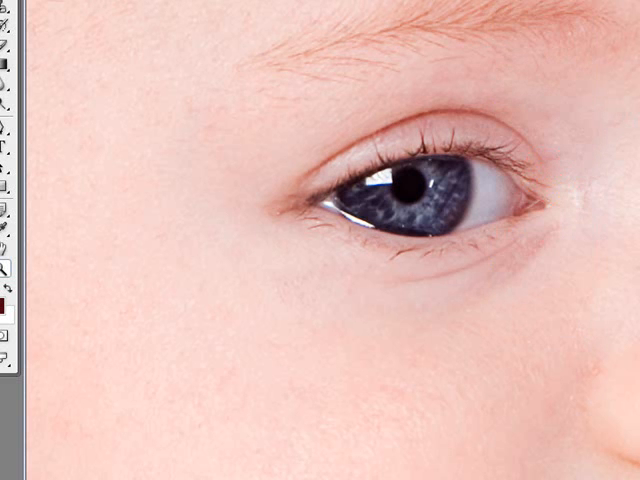
click(540, 170)
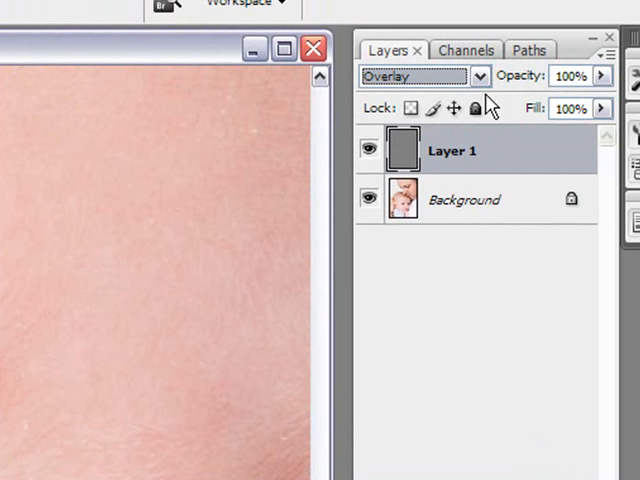
Reduce Layer 1's opacity to about 25% for a subtler sharpening effect
click(600, 75)
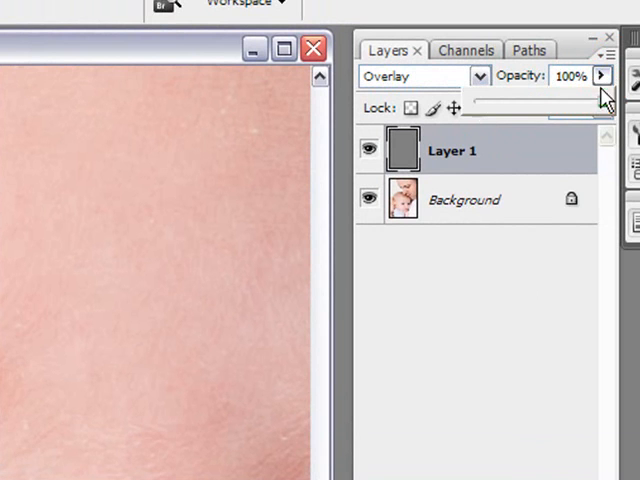
drag(593, 99, 506, 99)
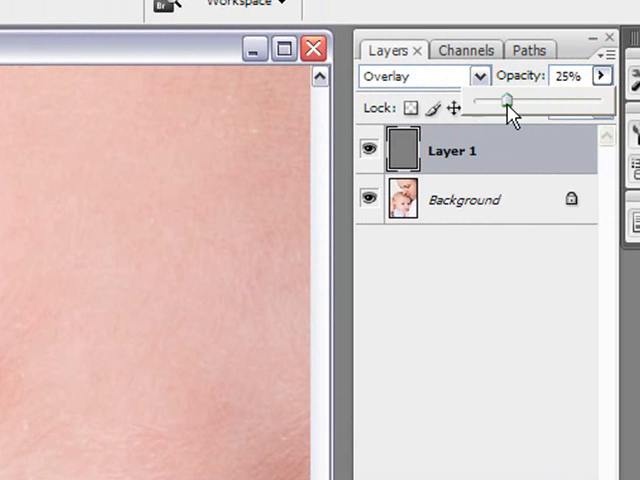
drag(507, 99, 603, 99)
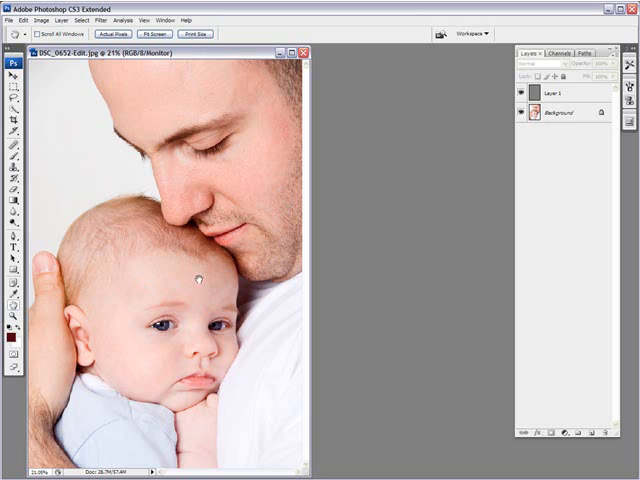
mouse_move(130, 287)
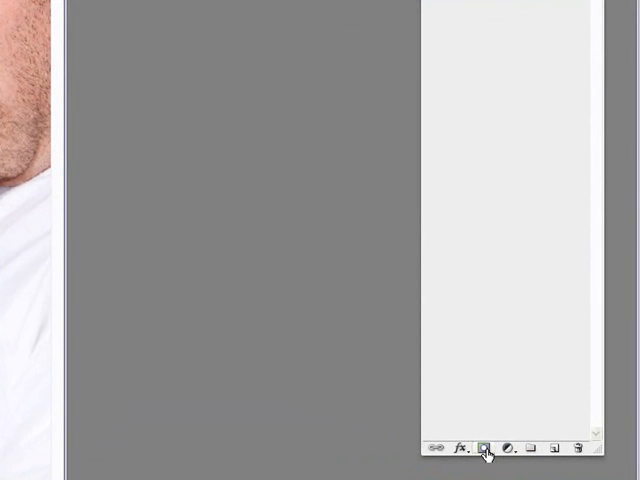
Add a layer mask to Layer 1 and bring up the brush size and hardness settings
click(484, 447)
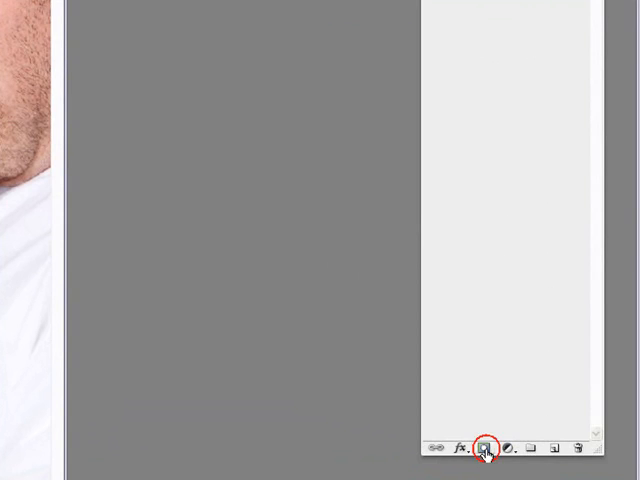
click(484, 447)
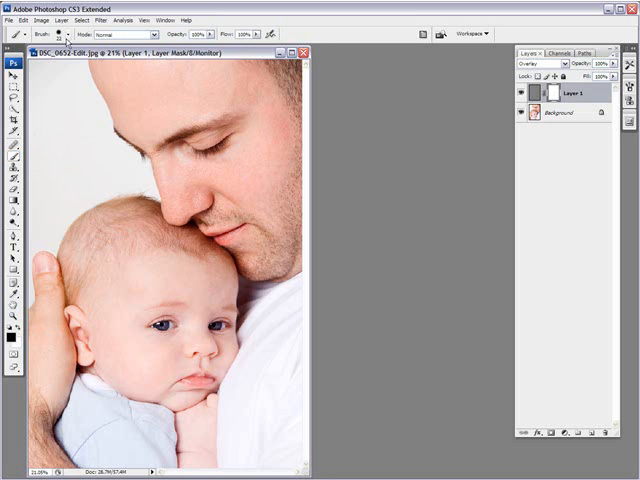
click(48, 33)
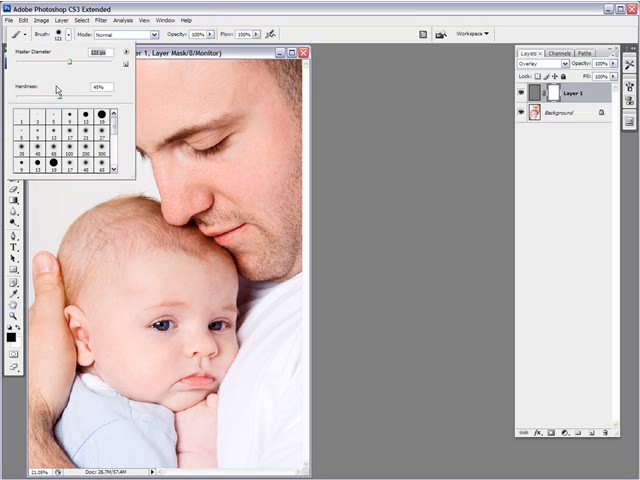